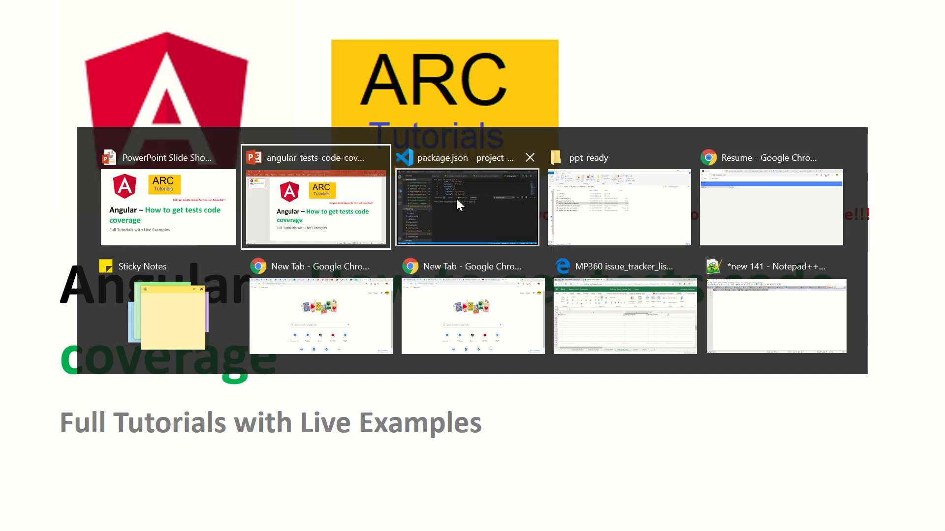
Step: Bring up package.json's scripts and the first-app PowerShell terminal in VS Code
click(469, 204)
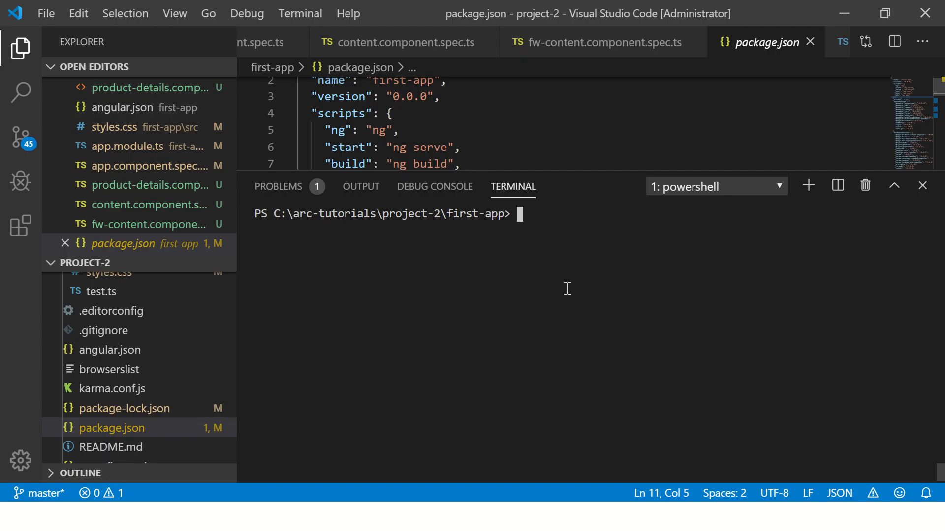
mouse_move(571, 177)
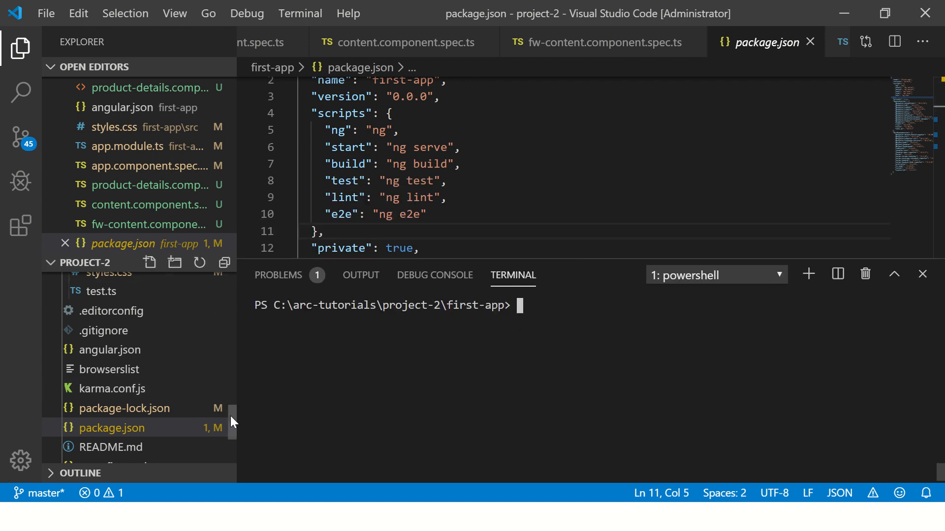
scroll(down, 3)
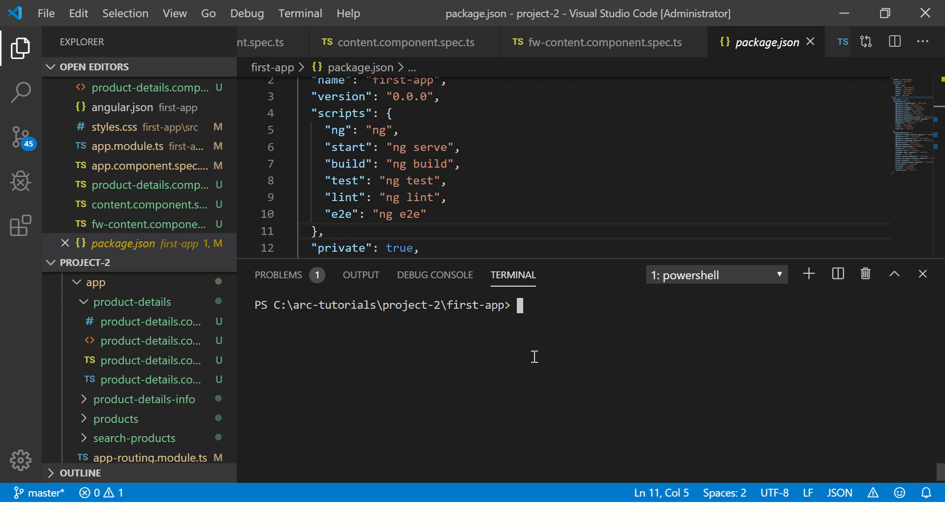
Step: Run ng test and check Karma's results: 12 specs, 0 failures, 4 pending
text(npm)
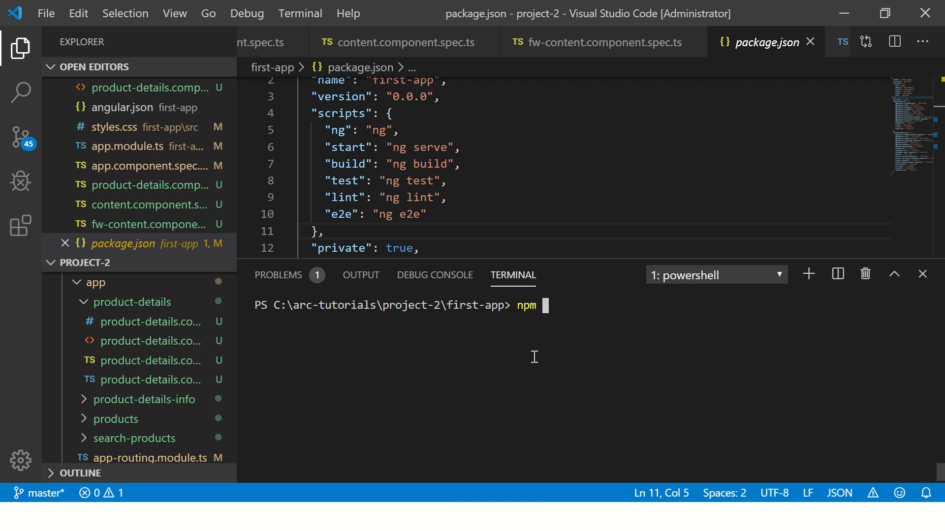
text(ng)
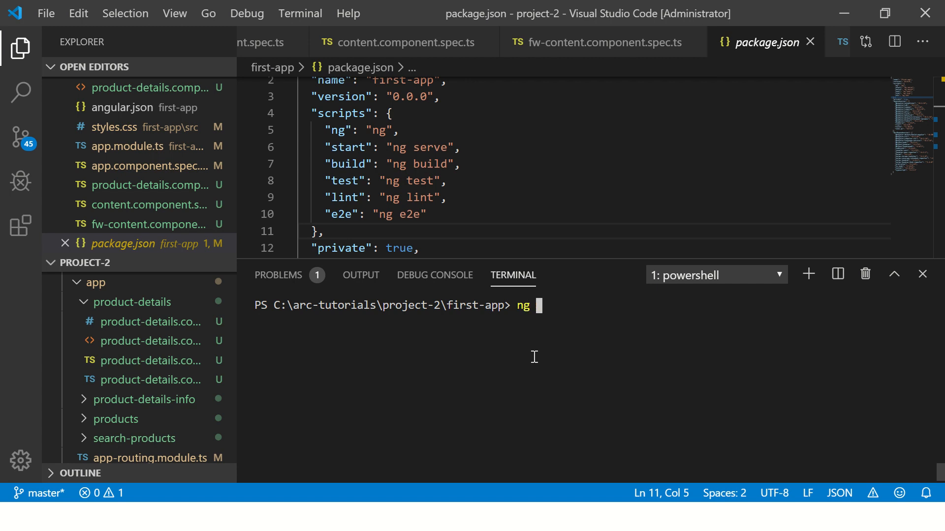
text(test)
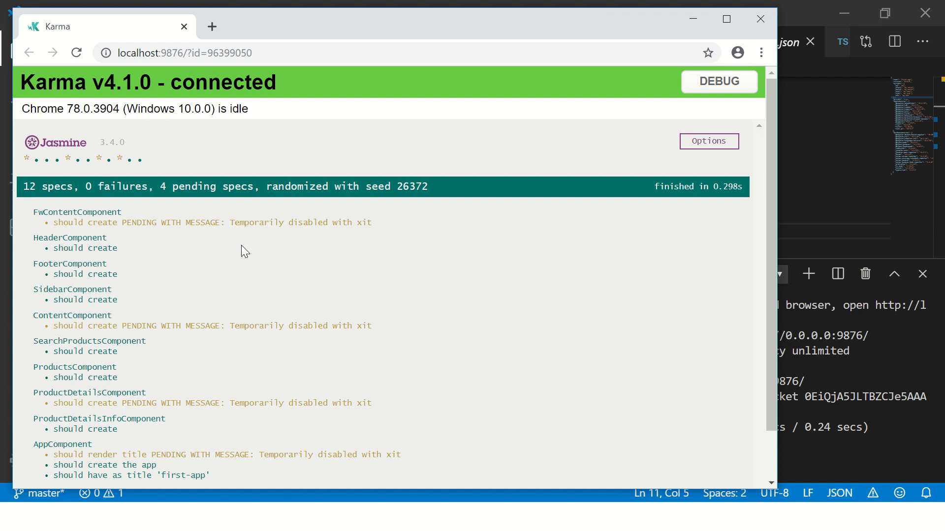
mouse_move(677, 381)
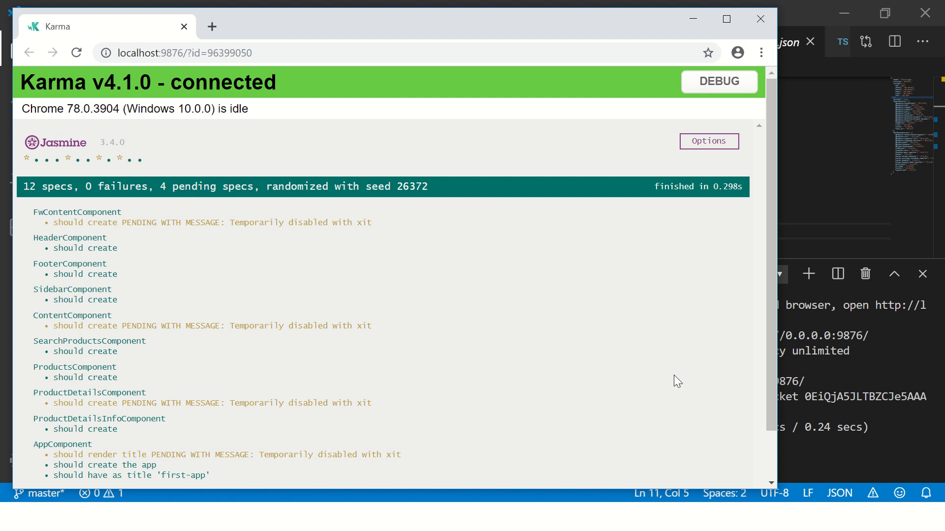
mouse_move(737, 53)
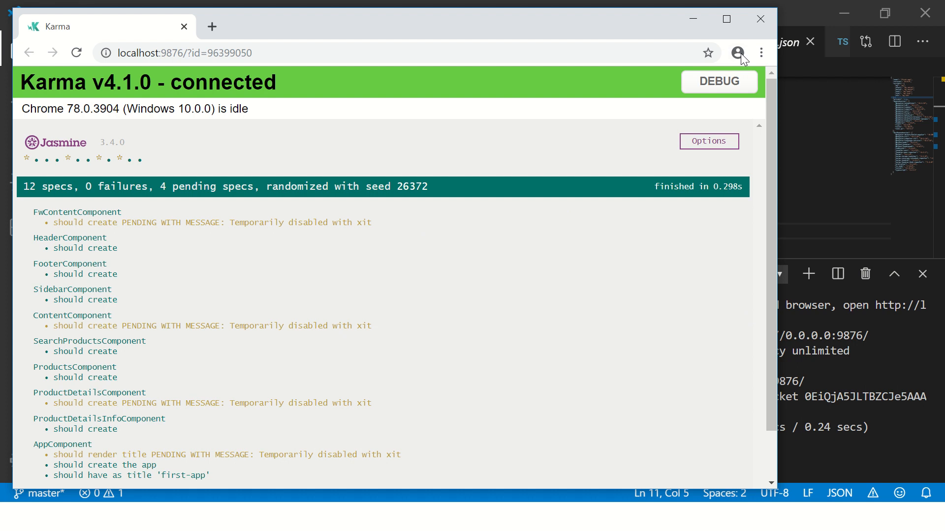
mouse_move(761, 53)
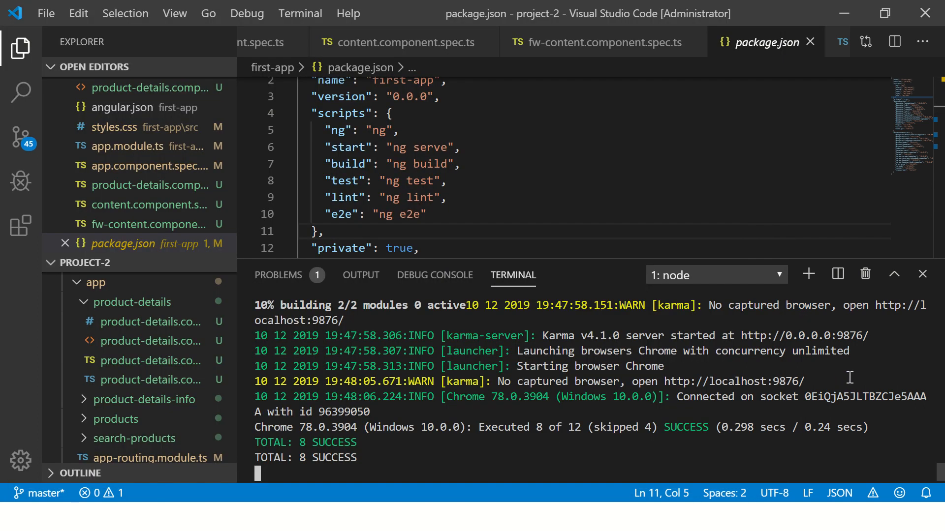
Step: Stop the running tests and clear the terminal output with cls
double_click(304, 443)
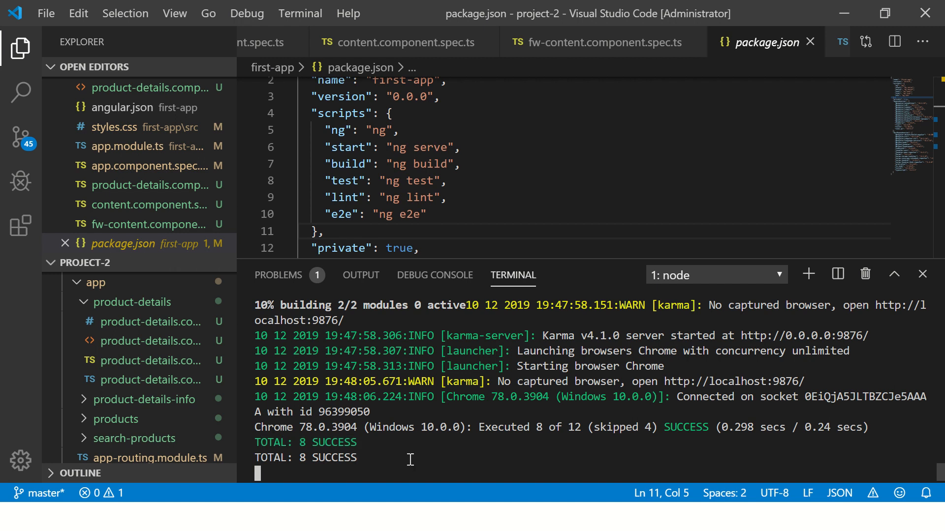
text(cls)
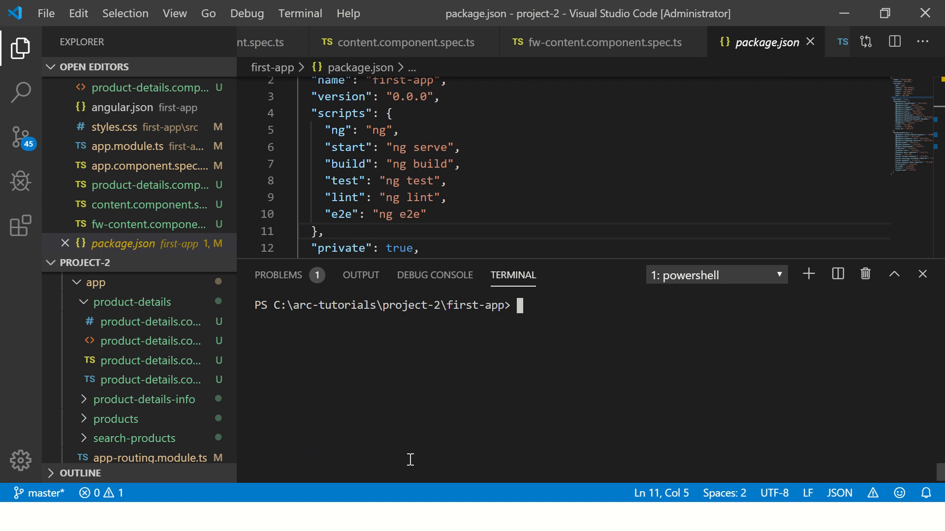
Step: Run ng test --code-coverage in the first-app terminal
text(ng te)
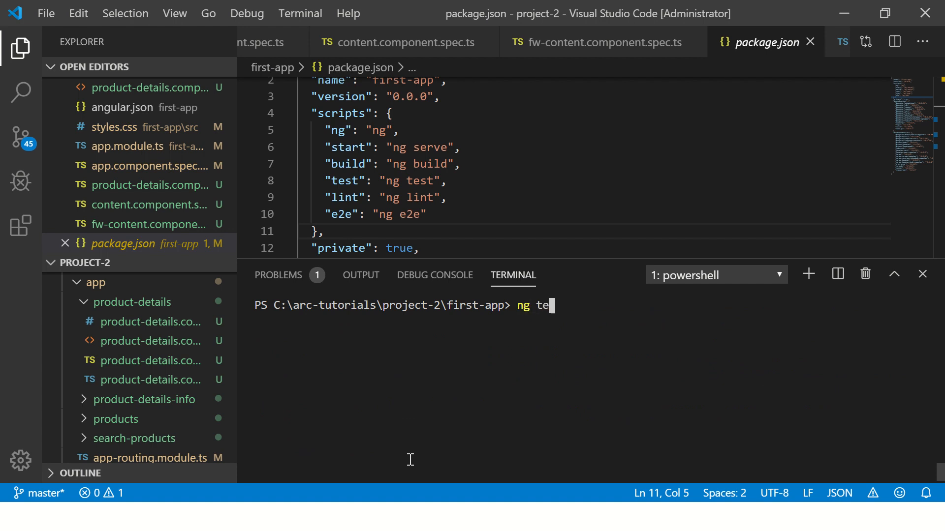
text(st --code-co)
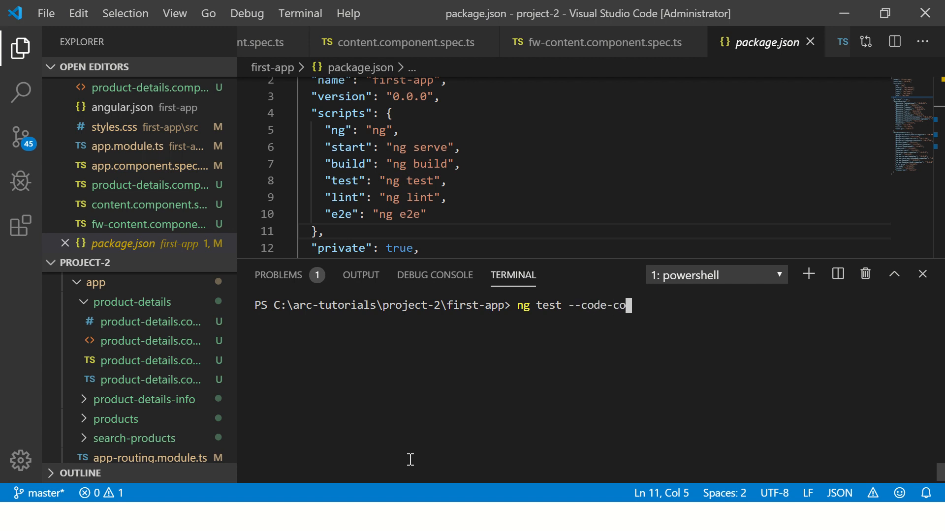
text(verage)
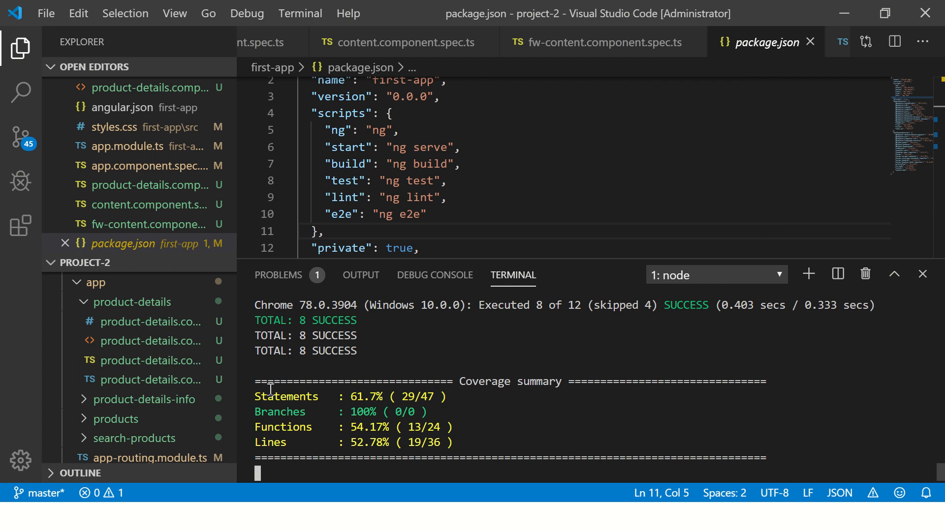
Step: Highlight the Statements (61.7%) and Functions (54.17%) coverage figures in the summary
double_click(287, 396)
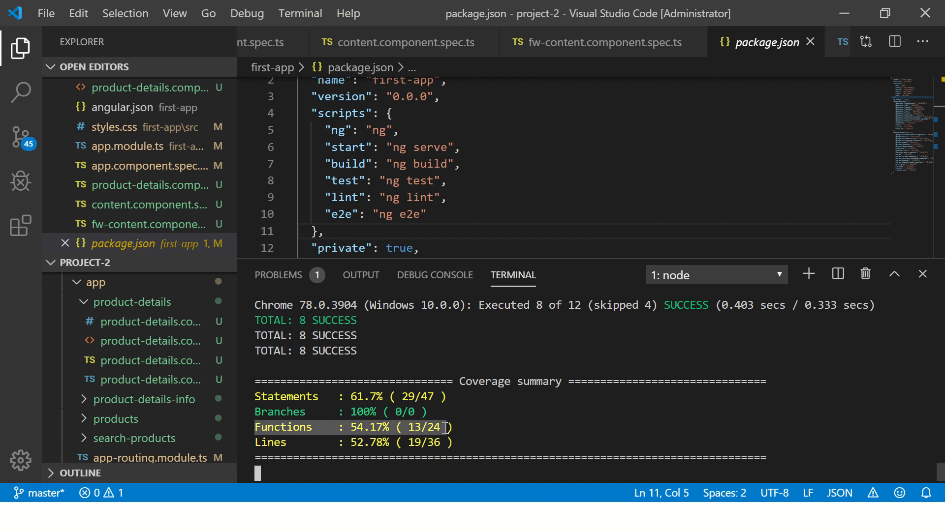
double_click(424, 427)
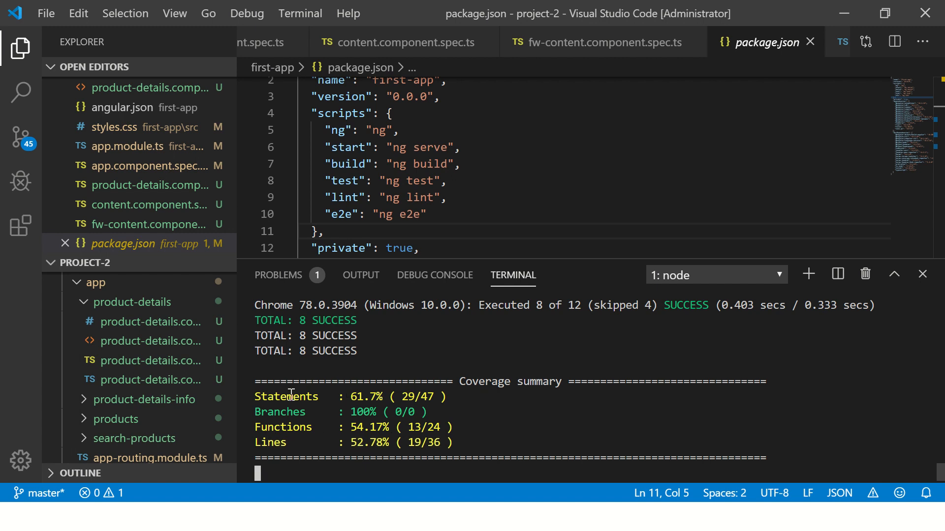
drag(289, 397, 461, 427)
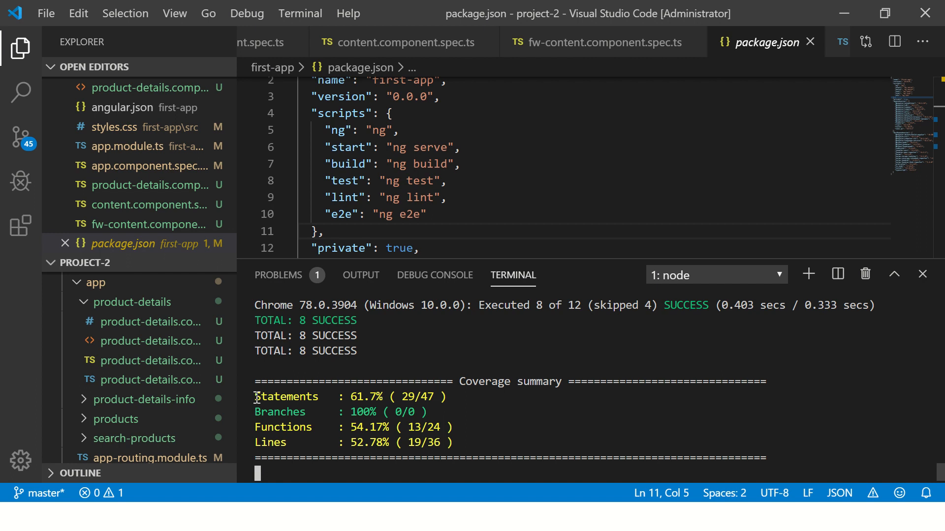
mouse_move(479, 441)
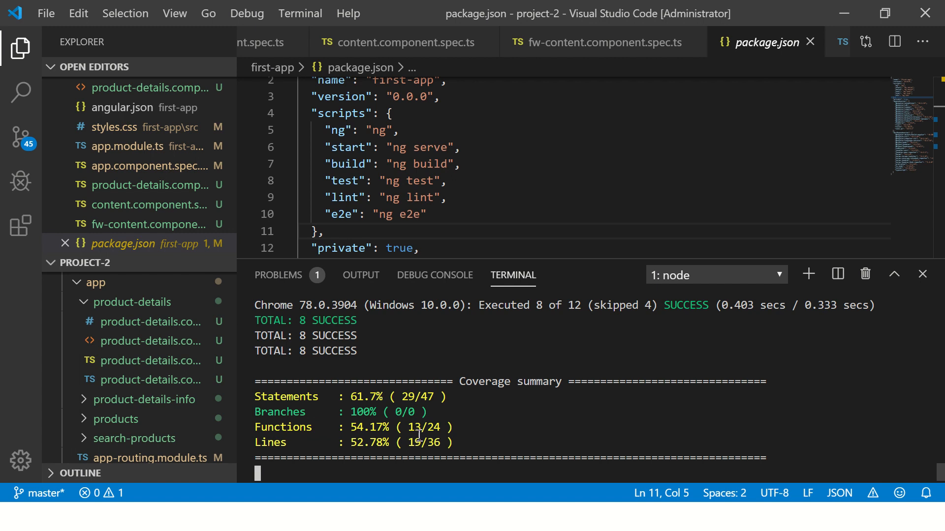
mouse_move(609, 350)
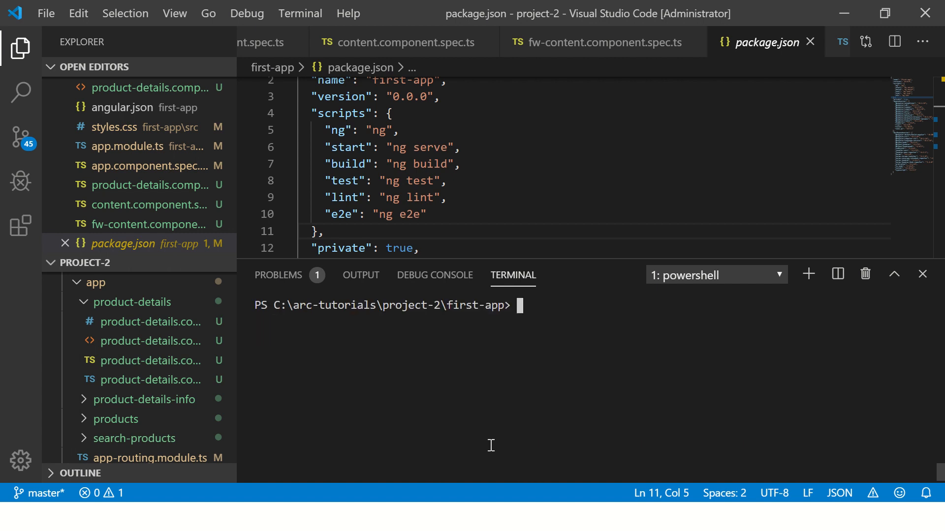
Step: Type ng test --code-coverage at the terminal prompt without running it
text(ng test --code-coverage)
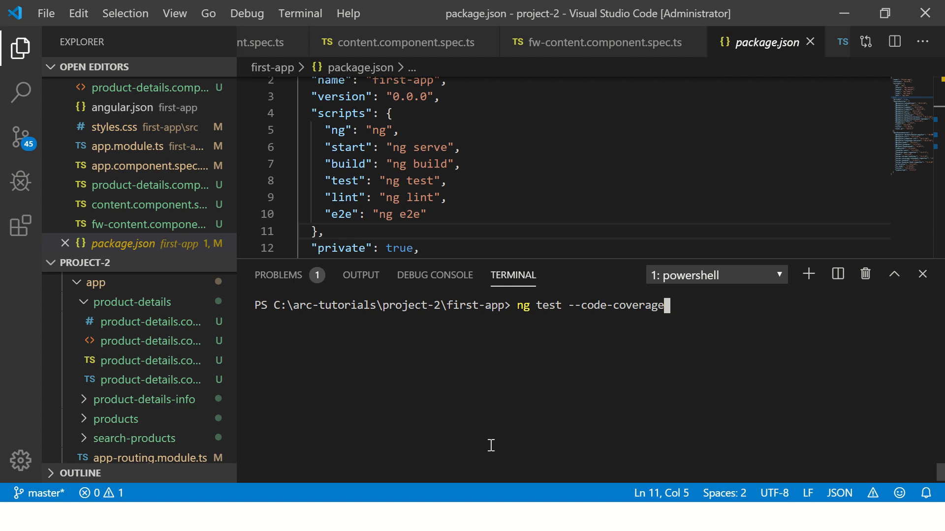
mouse_move(518, 182)
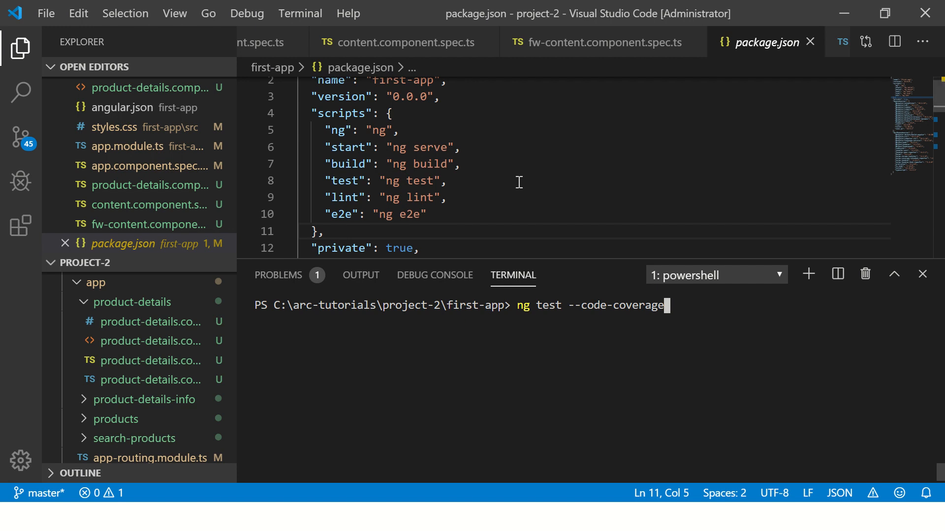
Step: Add "test:coverage": "ng test --code-coverage" after the test script and save
key(Enter)
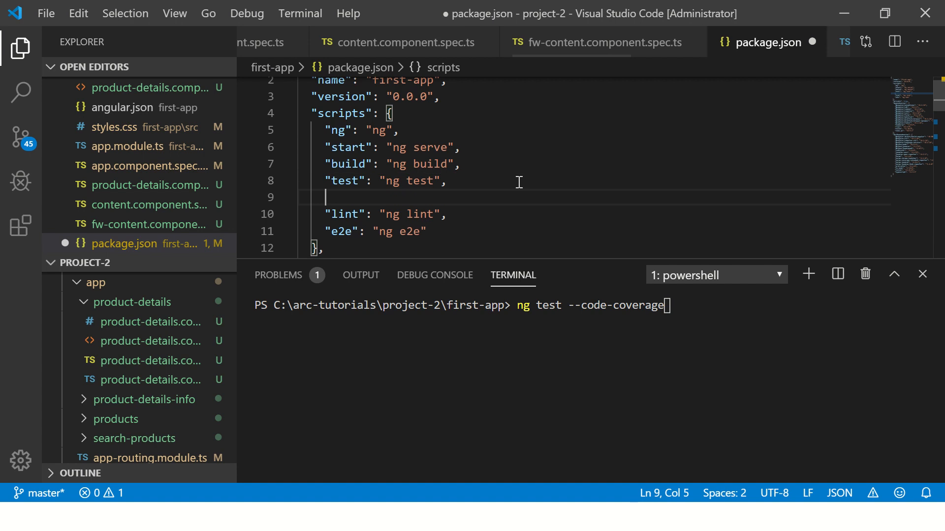
text("test")
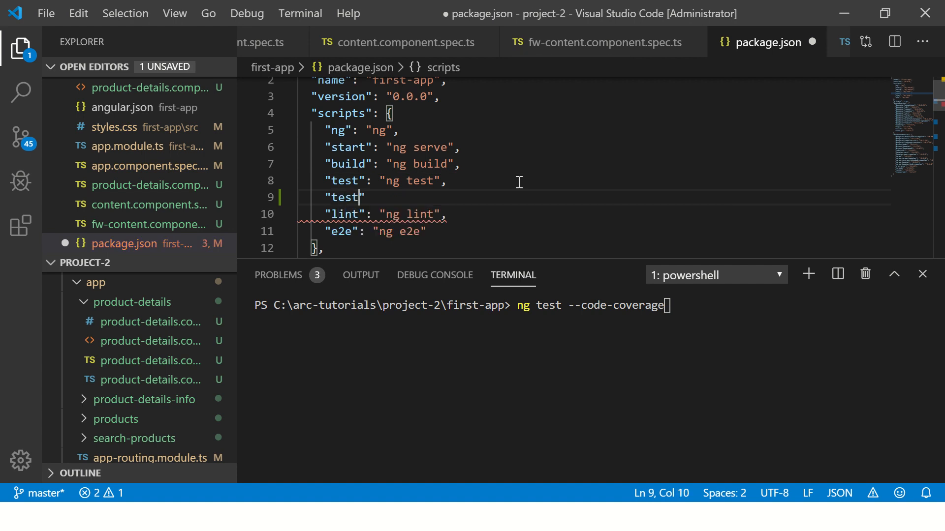
text(:coverag)
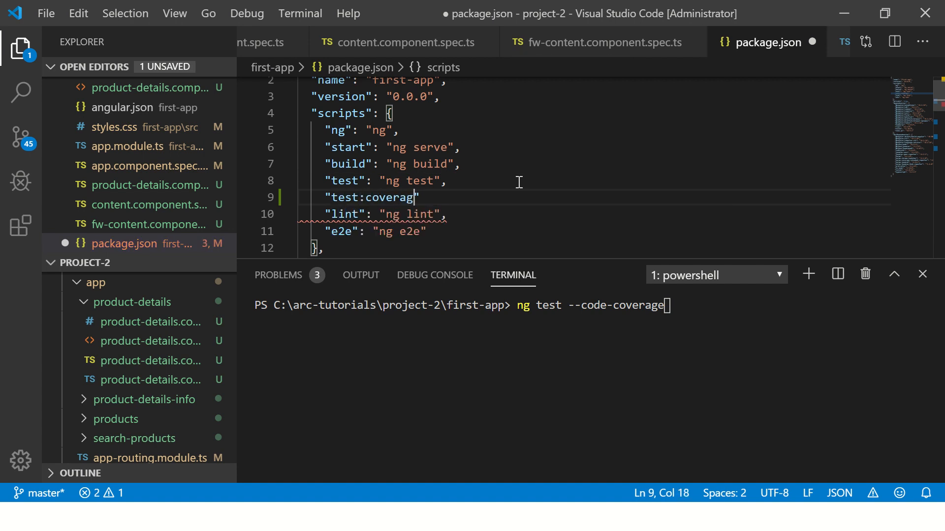
text(e":)
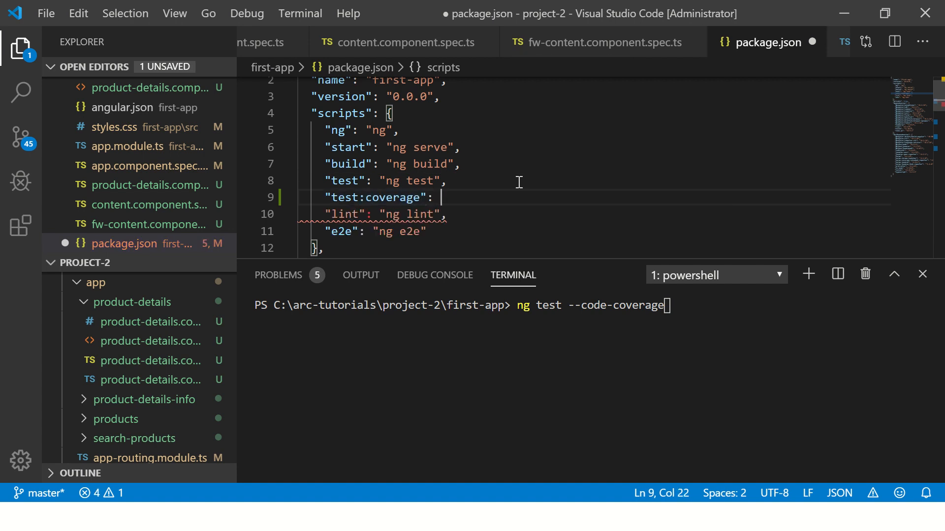
text("ng test --cod")
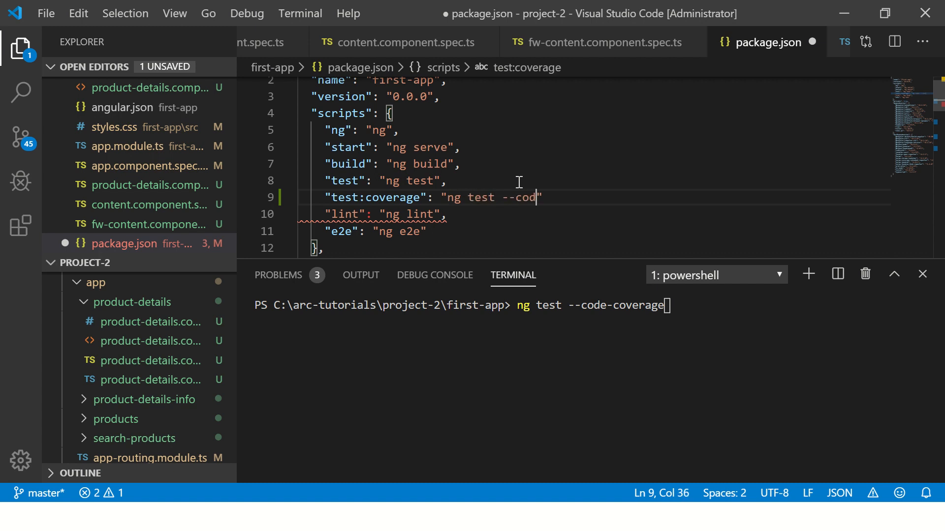
text(e-coverag)
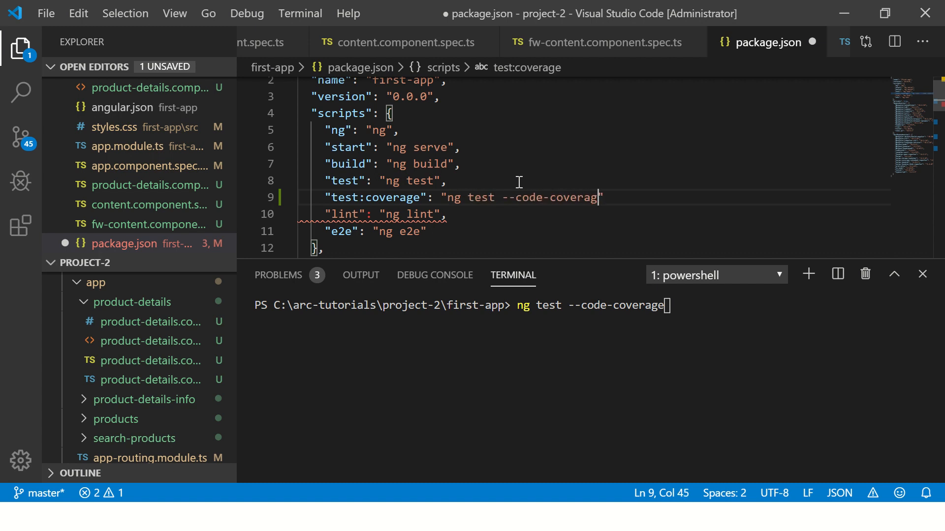
text(",)
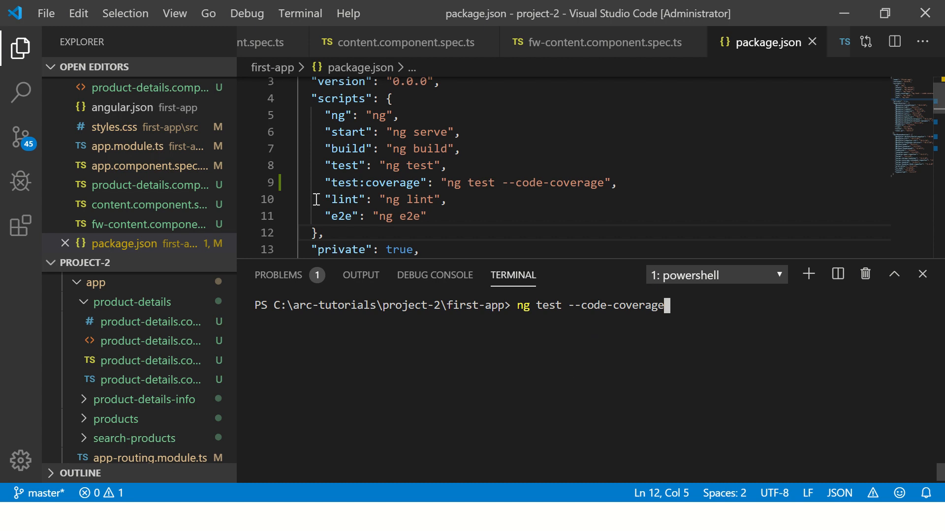
double_click(375, 182)
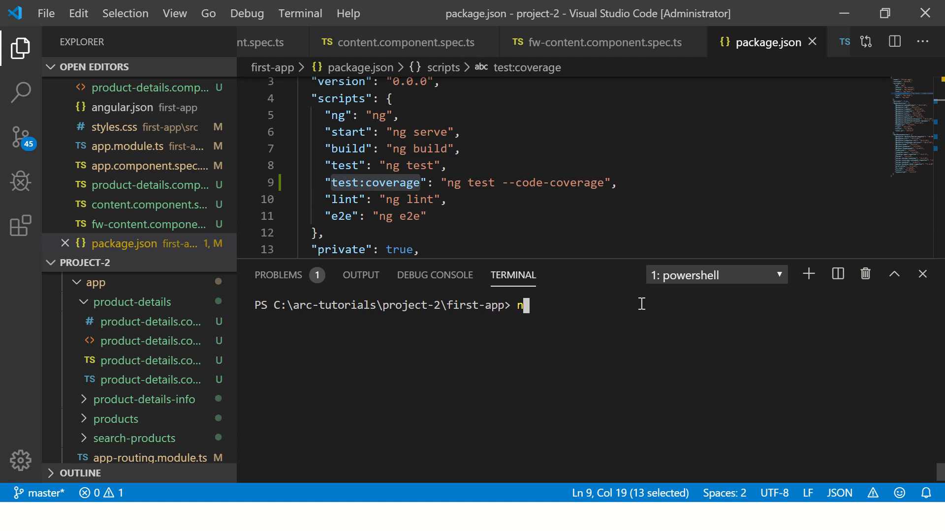
Step: Run npm run test:coverage and confirm the 61.7% statements coverage summary
text(pm run)
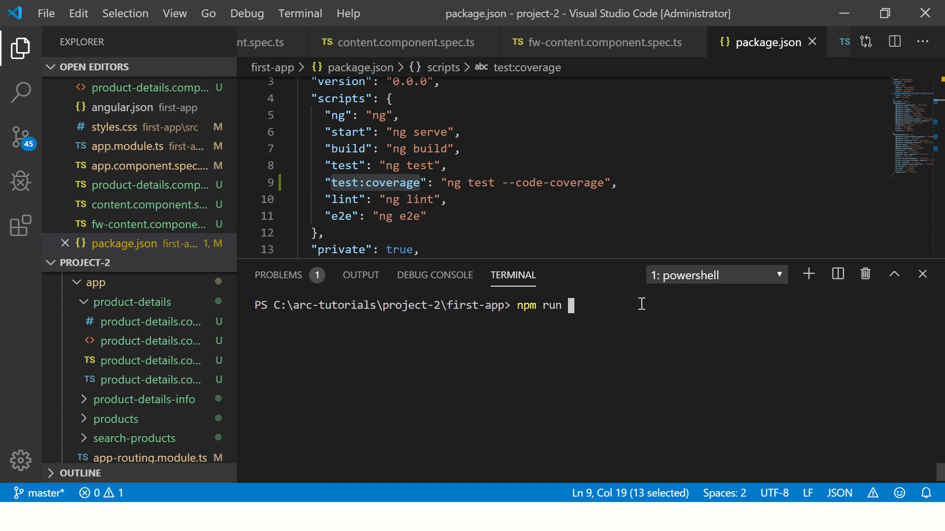
text(test:co)
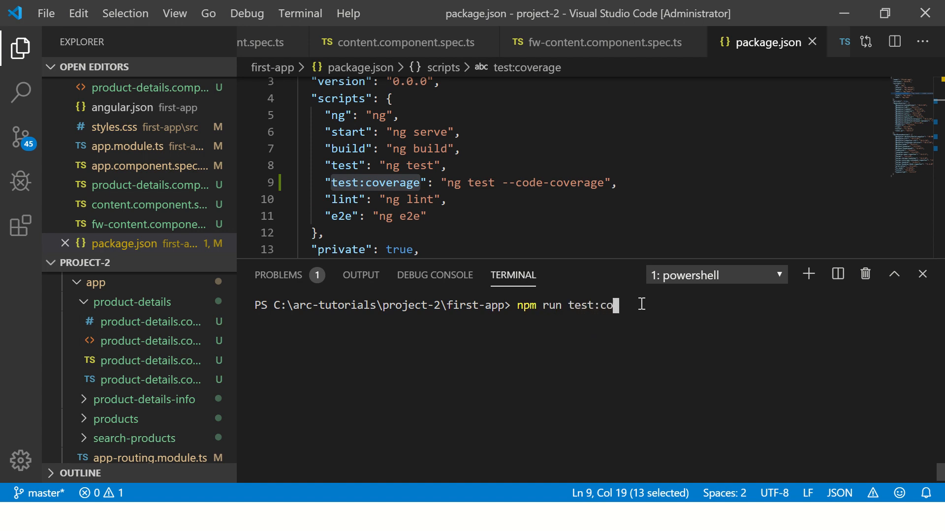
text(verage)
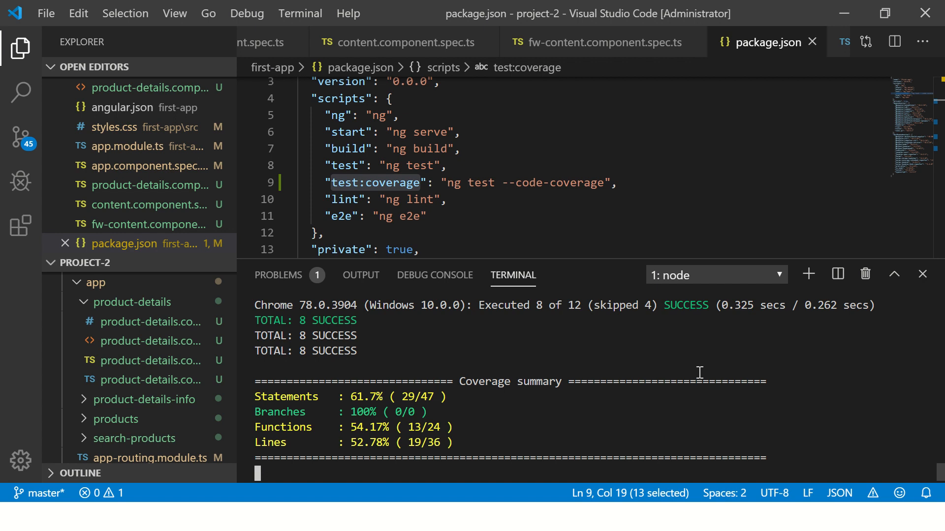
mouse_move(410, 343)
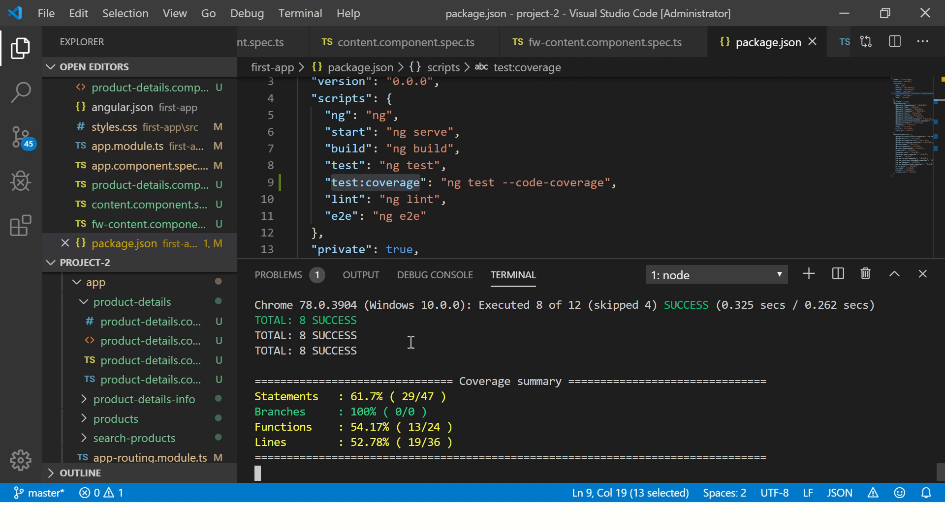
mouse_move(548, 352)
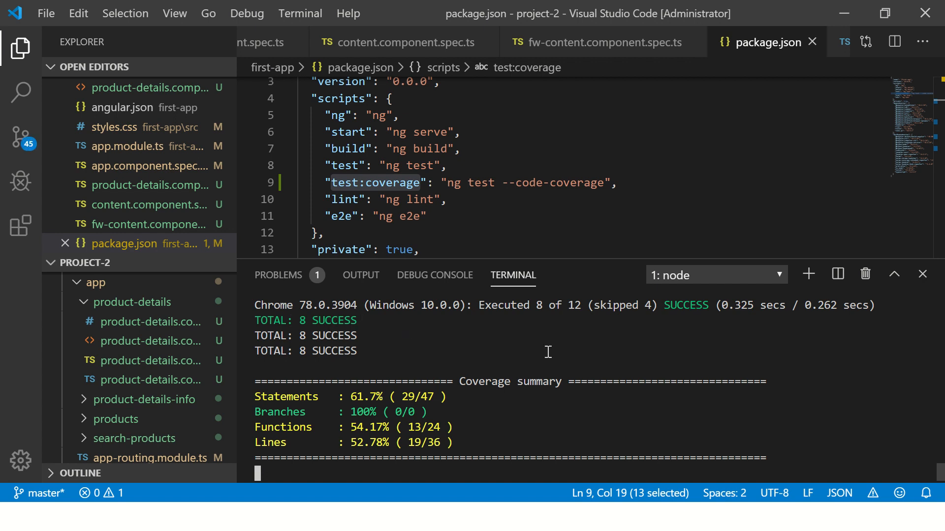
mouse_move(578, 309)
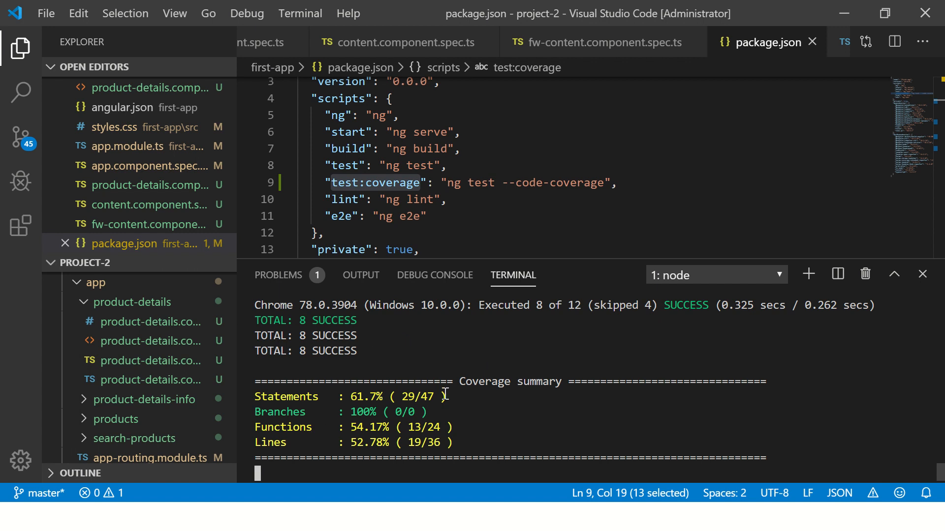
click(617, 182)
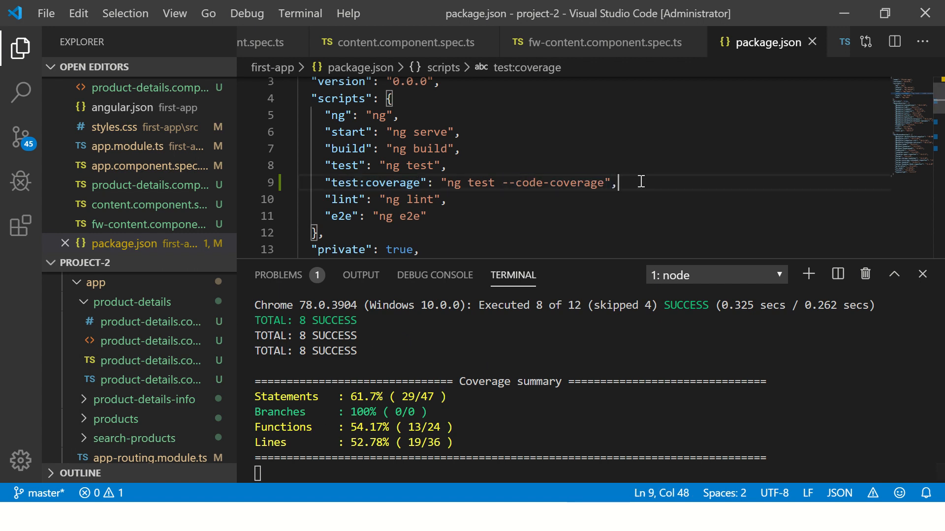